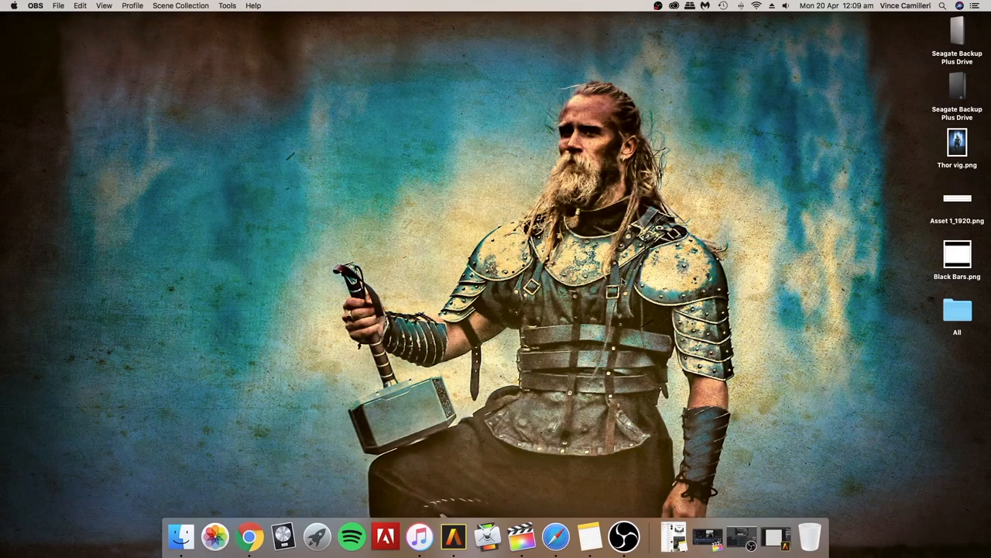
{"action": "mouse_move", "coordinate": [453, 536]}
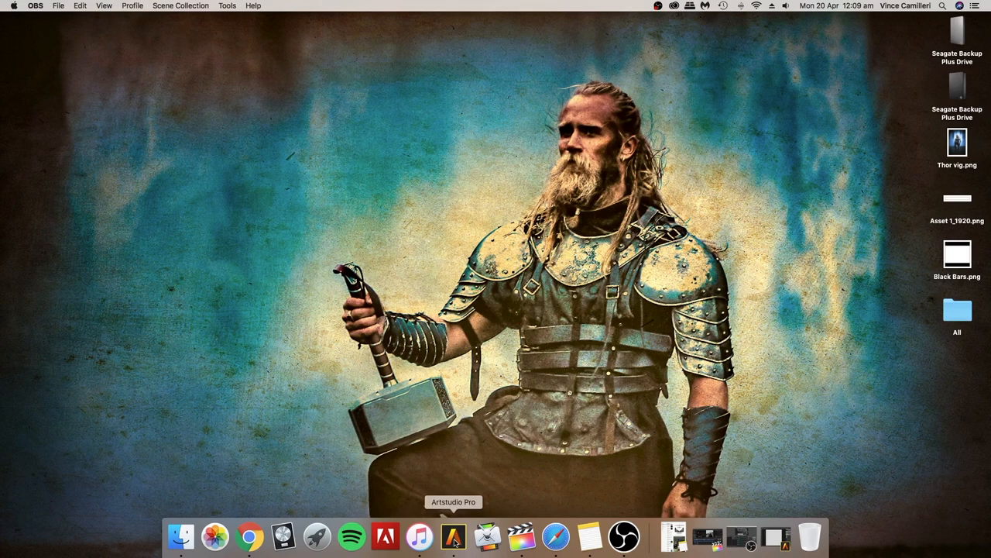
Step: Launch Artstudio Pro, show its About window and follow the luckyclan.com developer link
{"action": "left_click", "coordinate": [52, 6]}
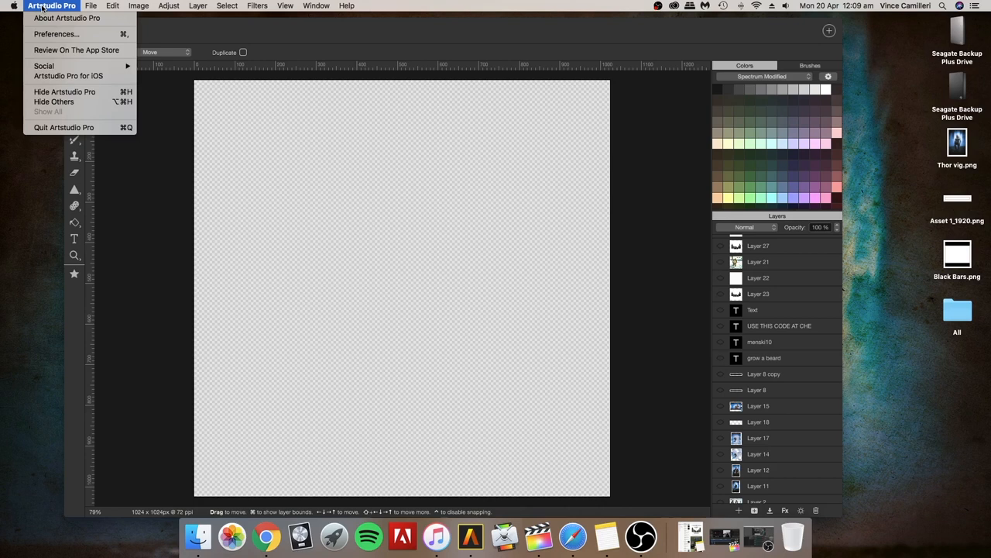
{"action": "left_click", "coordinate": [67, 18]}
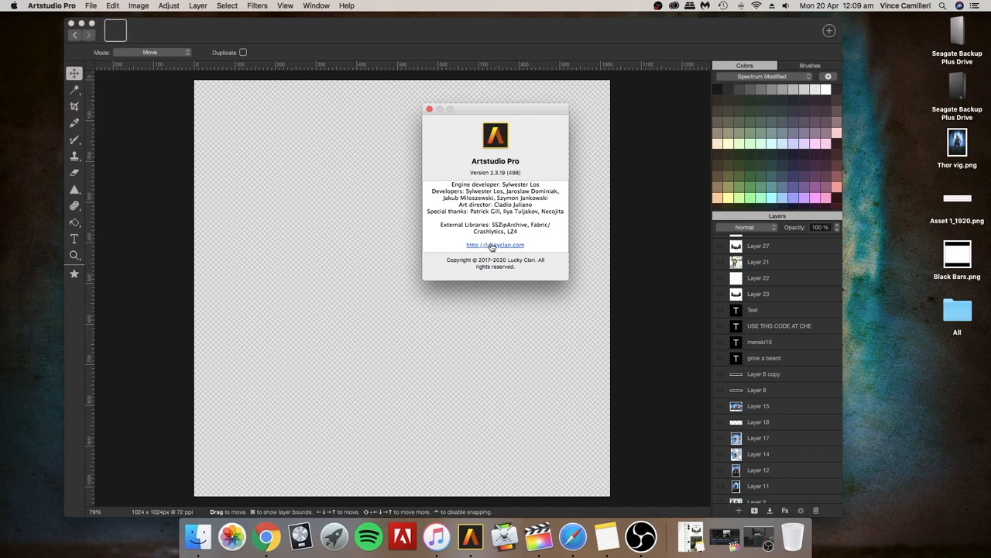
{"action": "left_click", "coordinate": [496, 245]}
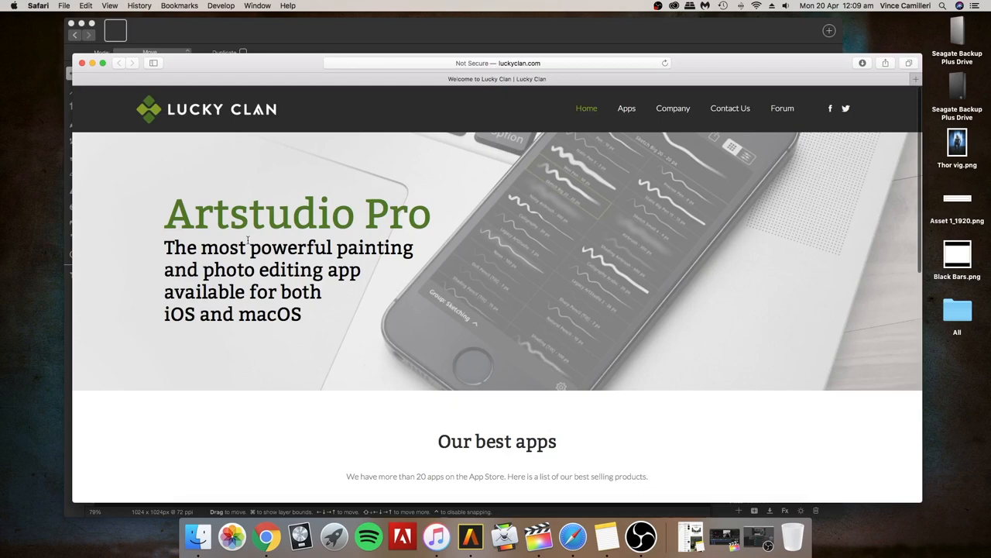
Step: Scroll the Lucky Clan site down to its Artstudio Pro app listings
{"action": "scroll", "scroll_direction": "down", "scroll_amount": 3}
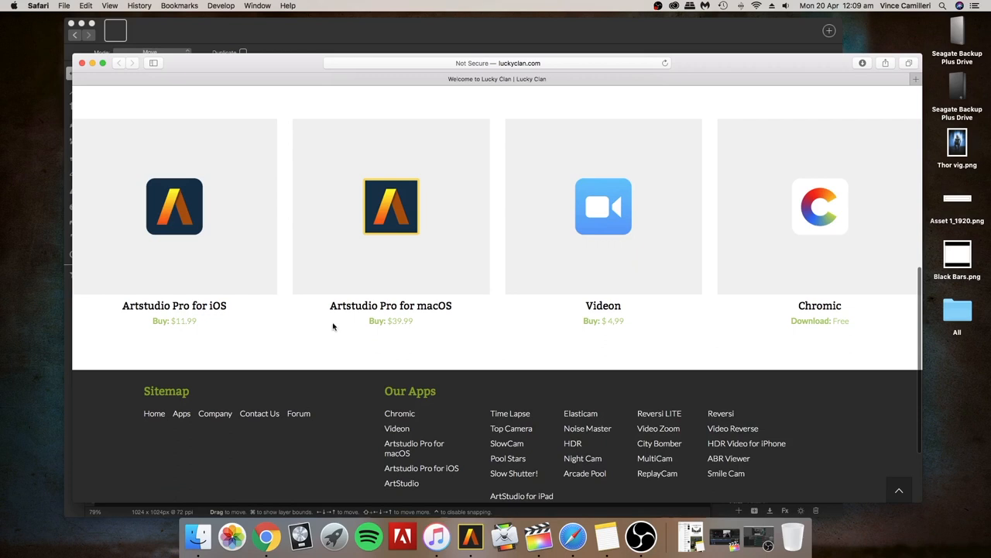
{"action": "mouse_move", "coordinate": [352, 265]}
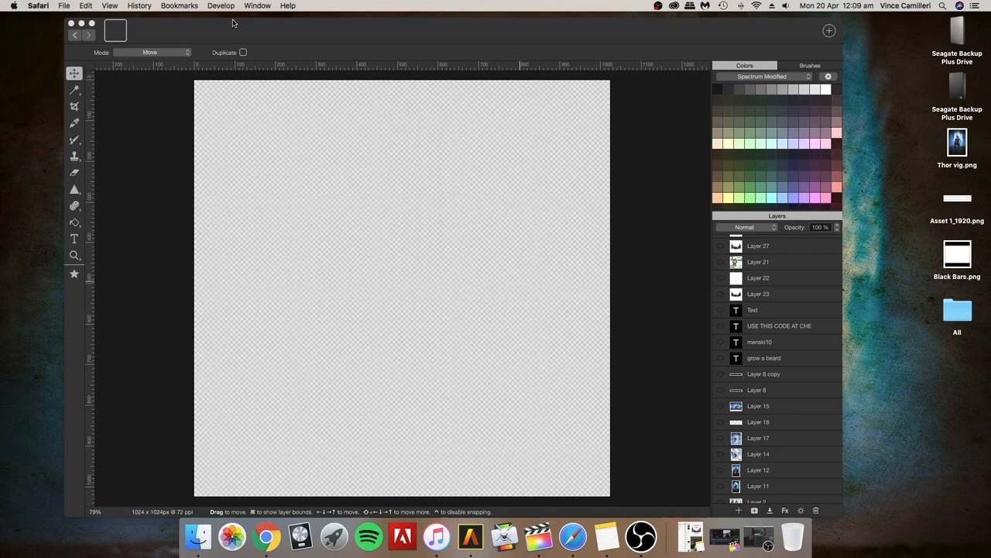
Step: Create a new document from the Square 1024 preset (1024 × 1024 px, transparent)
{"action": "left_click", "coordinate": [90, 7]}
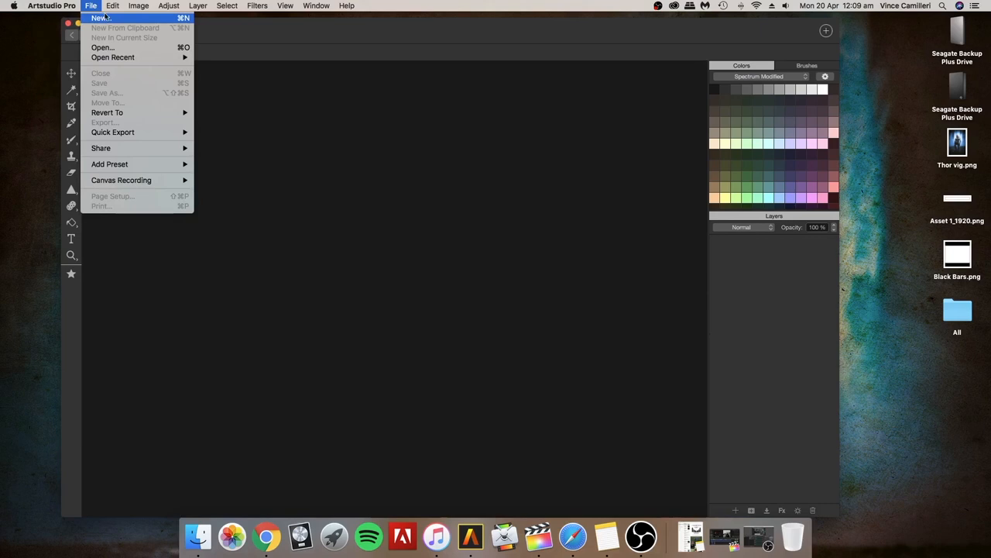
{"action": "left_click", "coordinate": [99, 18]}
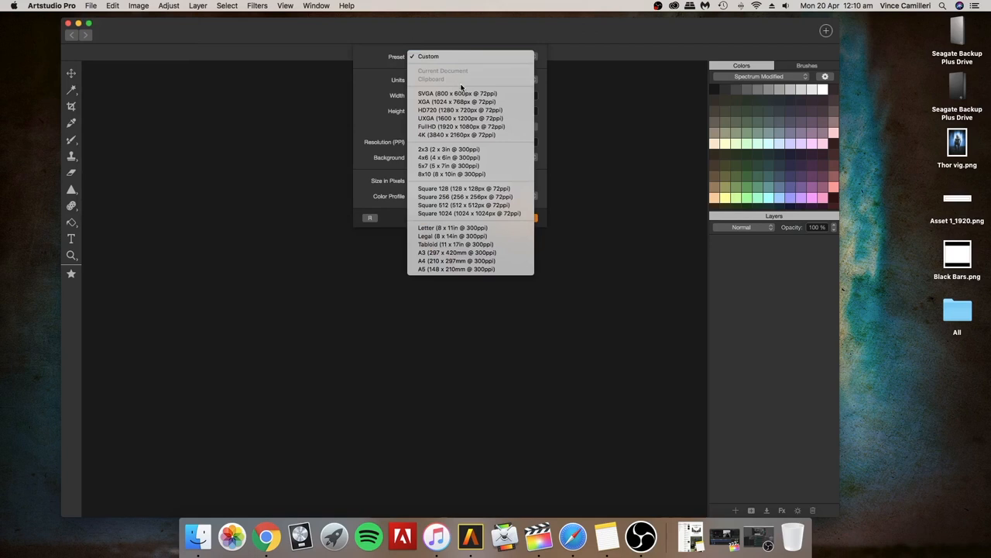
{"action": "mouse_move", "coordinate": [456, 135]}
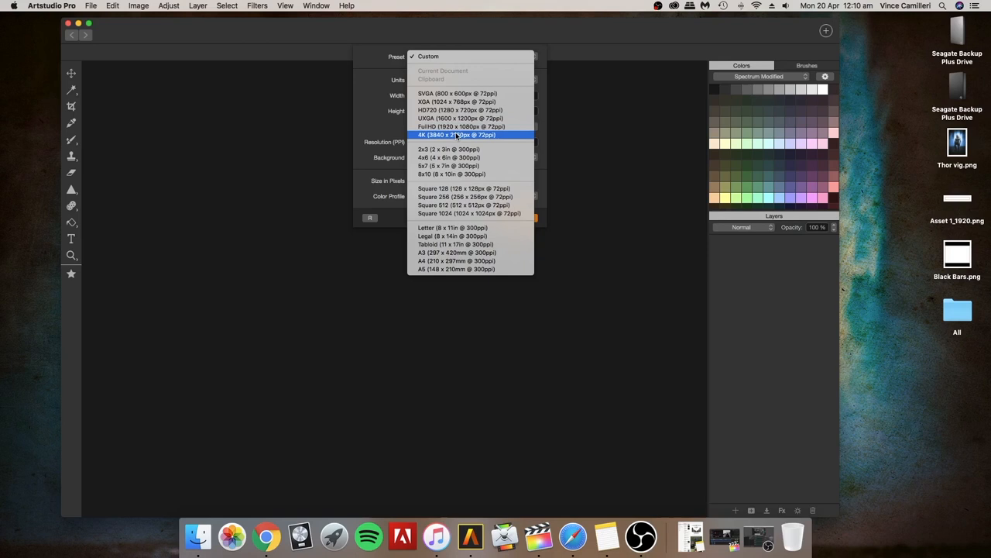
{"action": "left_click", "coordinate": [469, 213]}
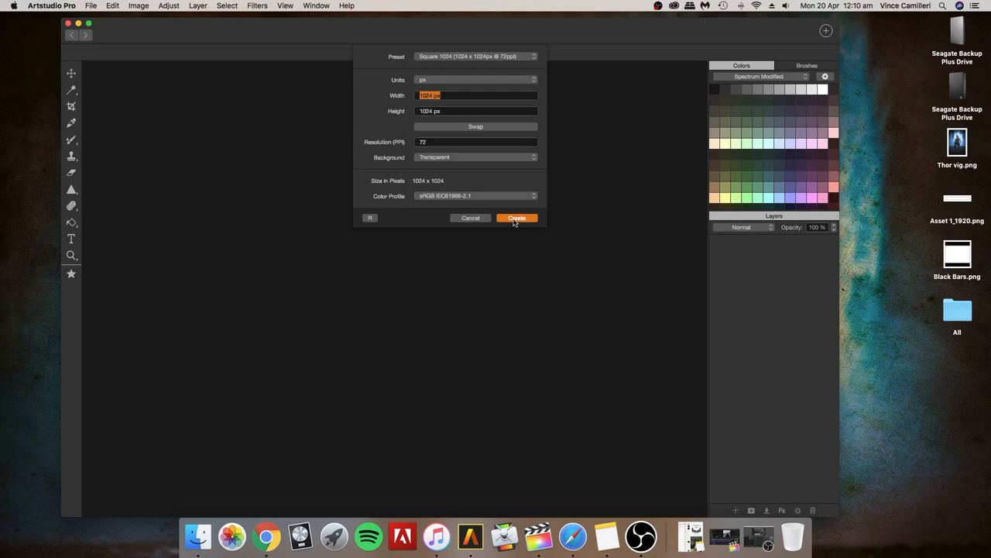
{"action": "left_click", "coordinate": [518, 217]}
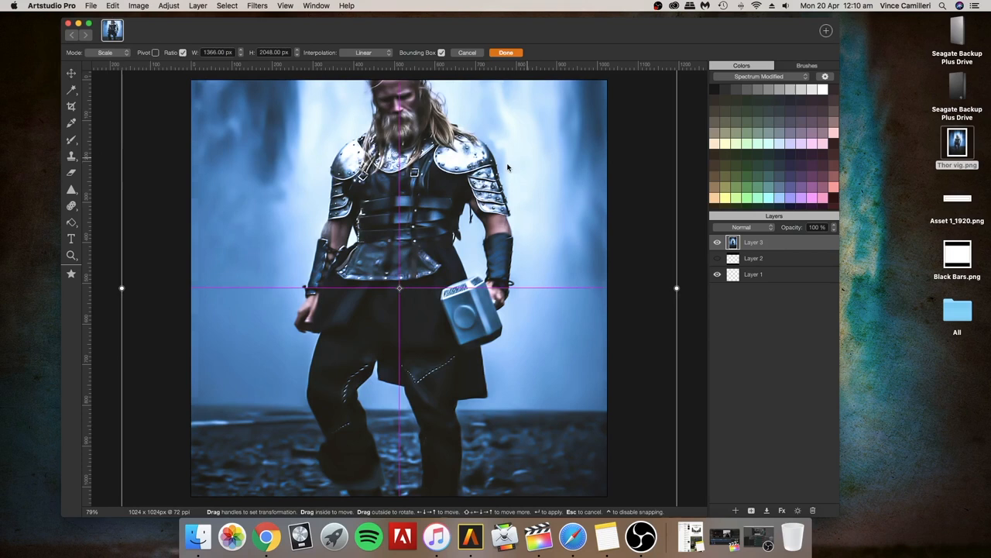
Step: Rescale the placed Thor photo to span the square canvas width and commit the transform
{"action": "left_click", "coordinate": [285, 6]}
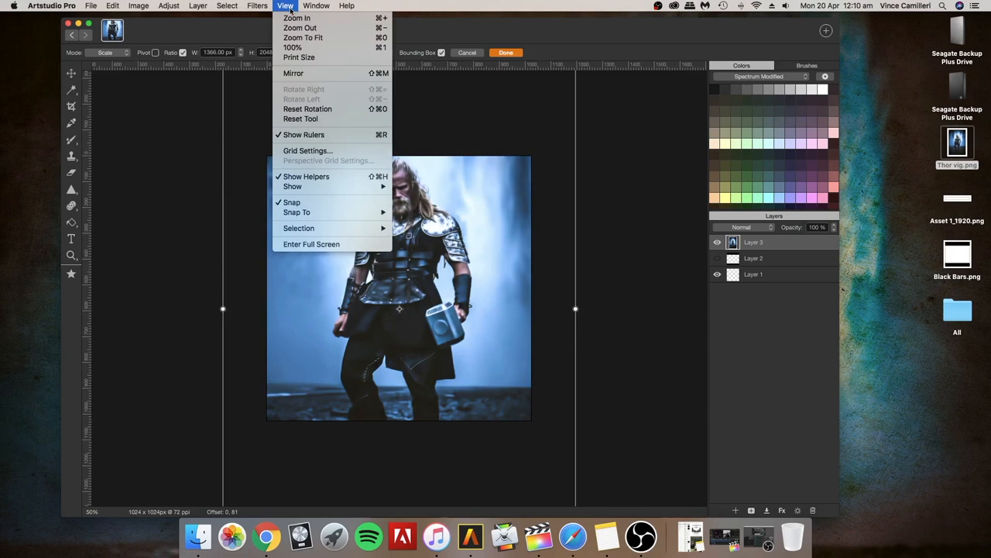
{"action": "left_click", "coordinate": [304, 37]}
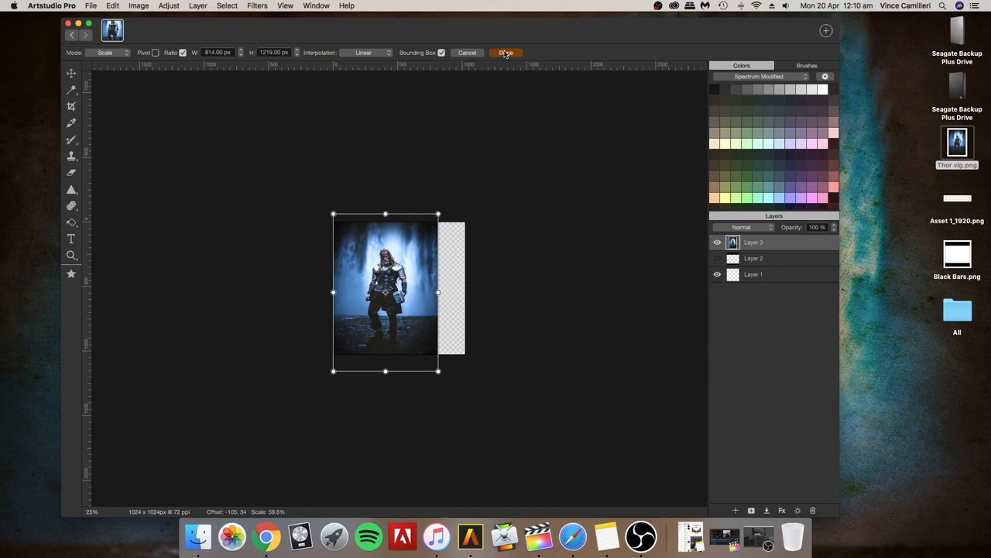
{"action": "left_click", "coordinate": [285, 6]}
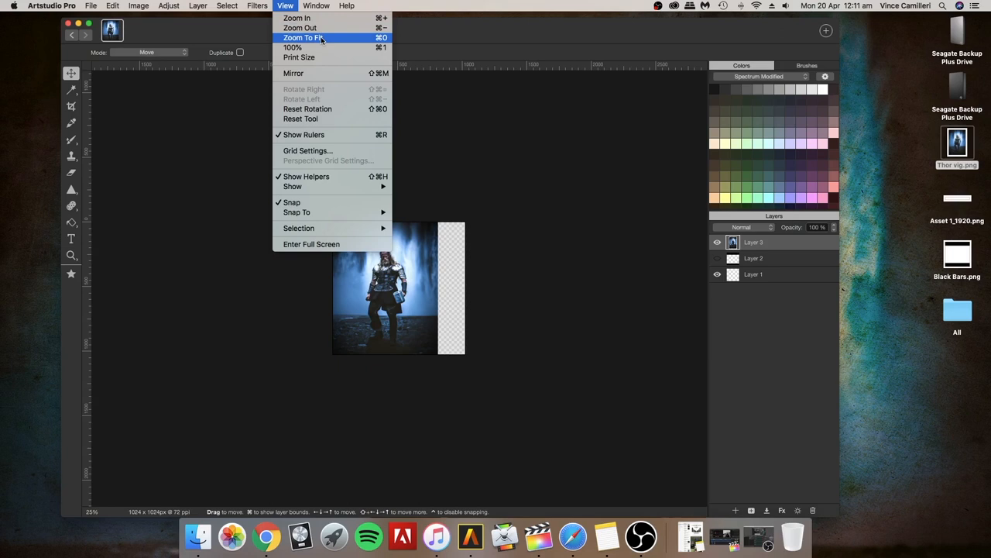
{"action": "left_click", "coordinate": [304, 37]}
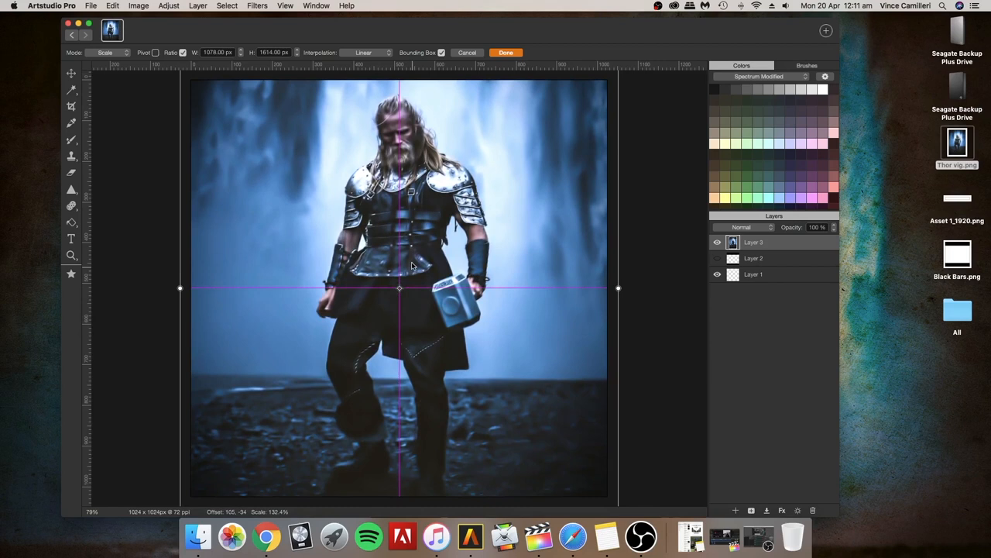
{"action": "left_click", "coordinate": [505, 53]}
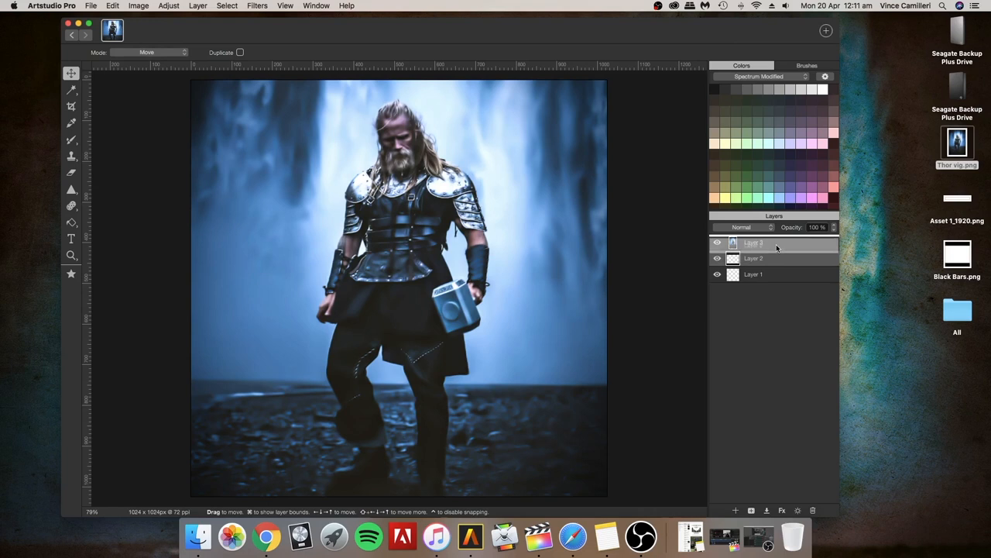
Step: Frame the Thor photo with black bars above and below and confirm its resize
{"action": "left_click", "coordinate": [112, 6]}
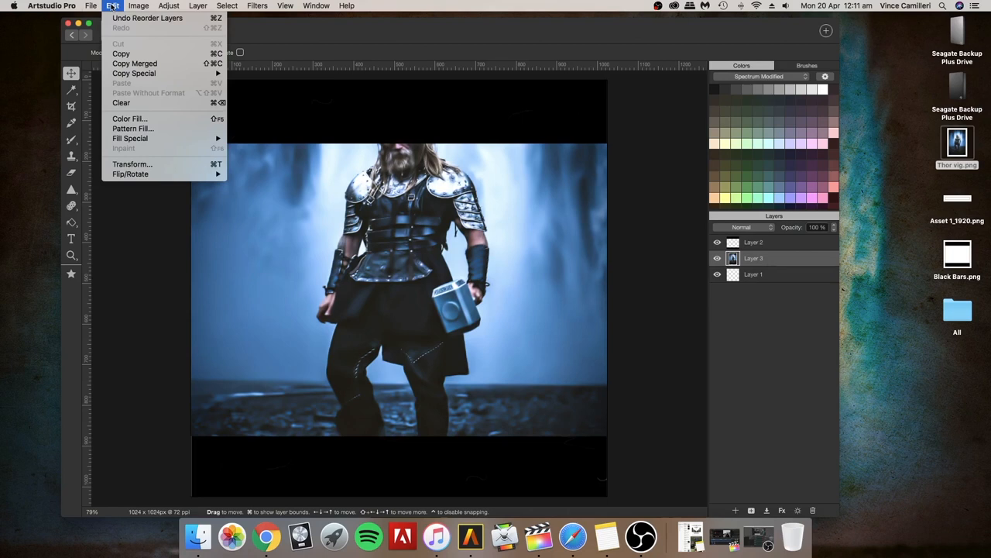
{"action": "left_click", "coordinate": [131, 165]}
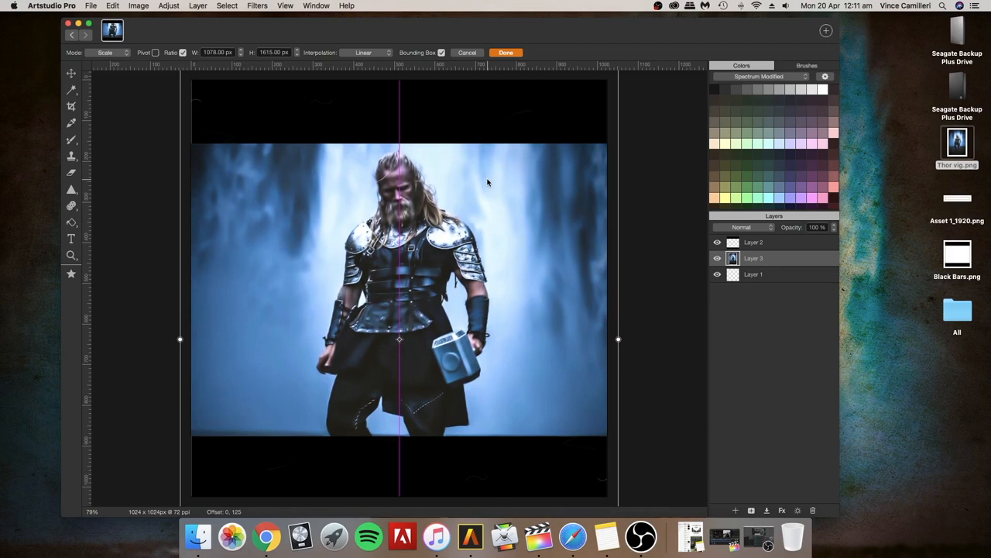
{"action": "left_click", "coordinate": [505, 52]}
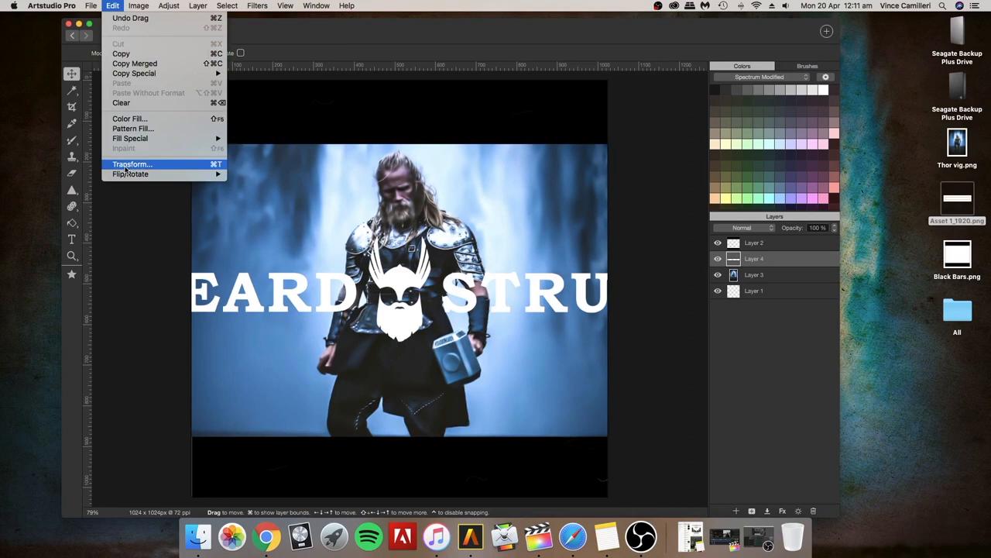
Step: Shrink THE BEARD STRUGGLE logo and centre it in the top black bar
{"action": "left_click", "coordinate": [132, 164]}
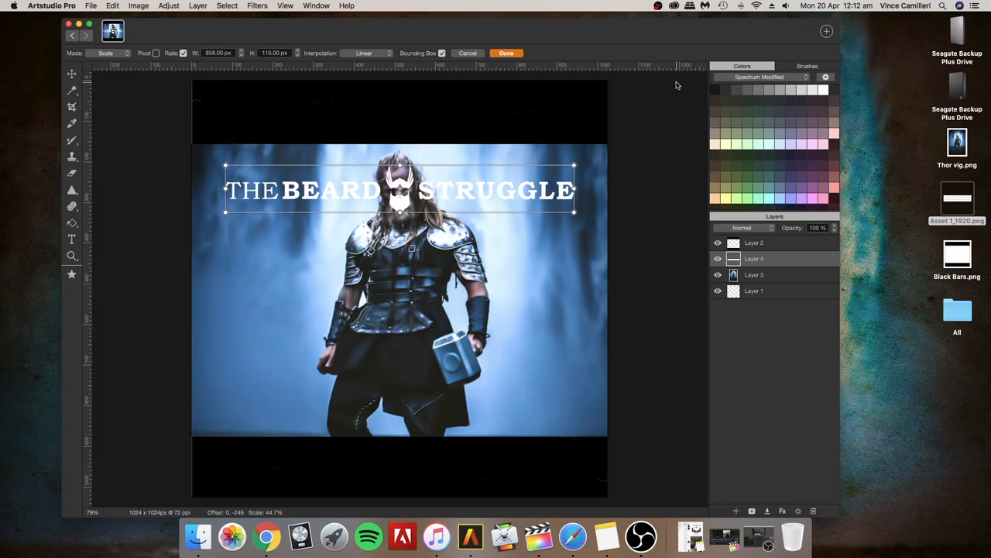
{"action": "left_click", "coordinate": [506, 52]}
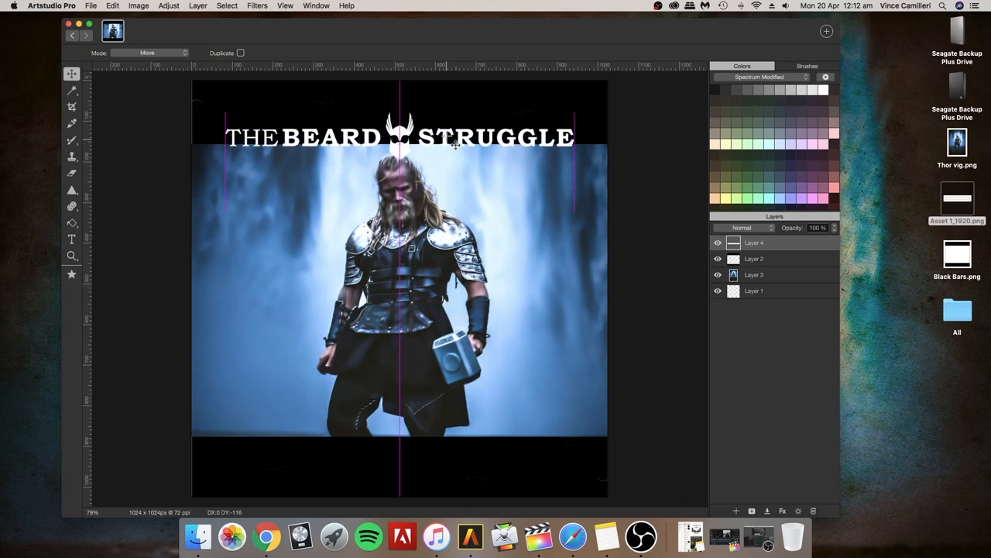
{"action": "left_click_drag", "start_coordinate": [400, 136], "coordinate": [399, 110]}
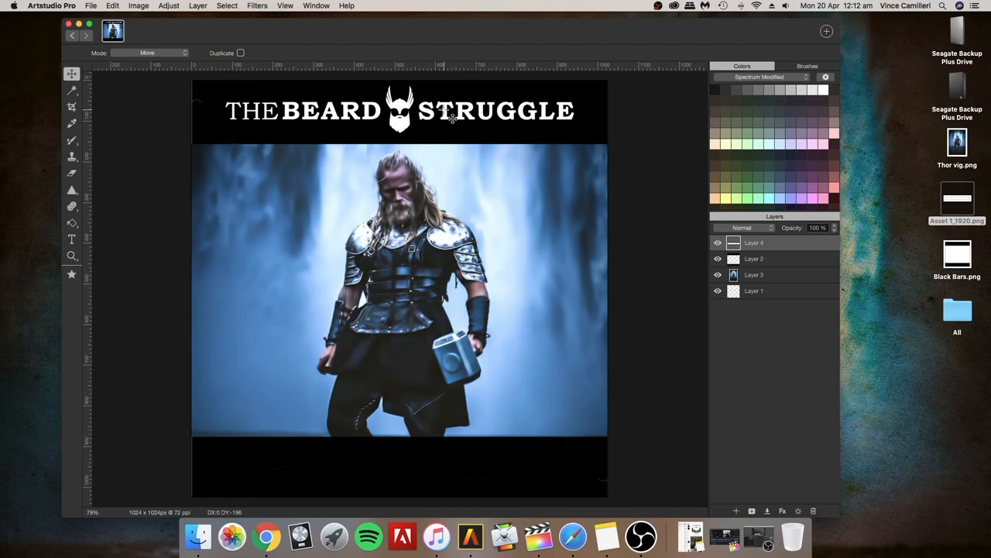
Step: Add the caption 'EVEN A GOD TAKES CARE OF HIS BEARD' as a text layer coloured white
{"action": "left_click", "coordinate": [72, 239]}
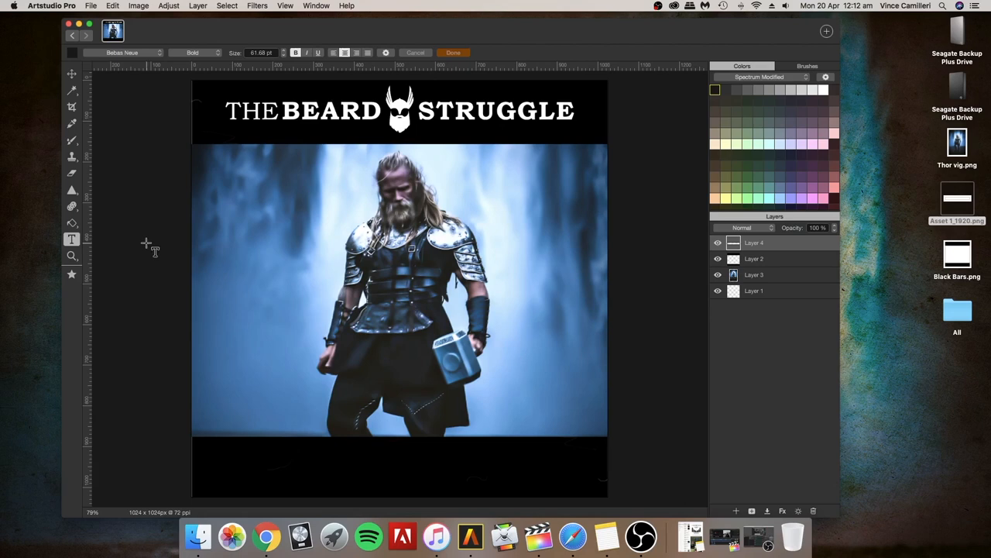
{"action": "left_click", "coordinate": [294, 399]}
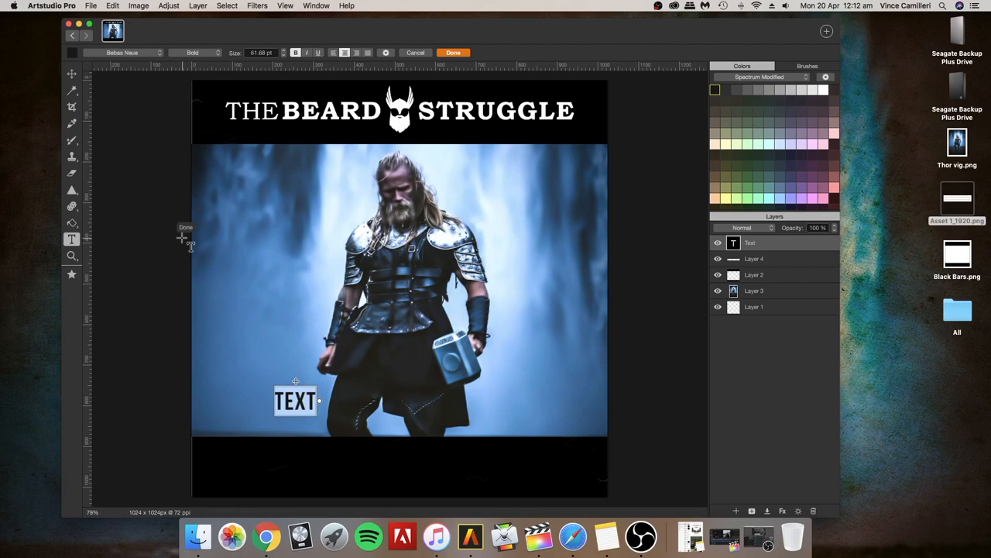
{"action": "type", "text": "EVEN A GOD"}
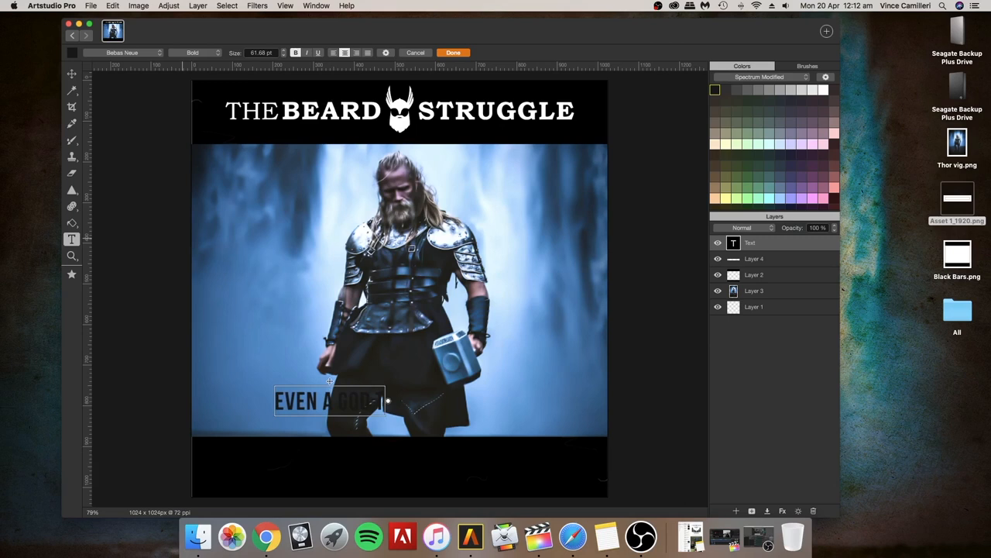
{"action": "type", "text": "TAKES CARE OF HIS B"}
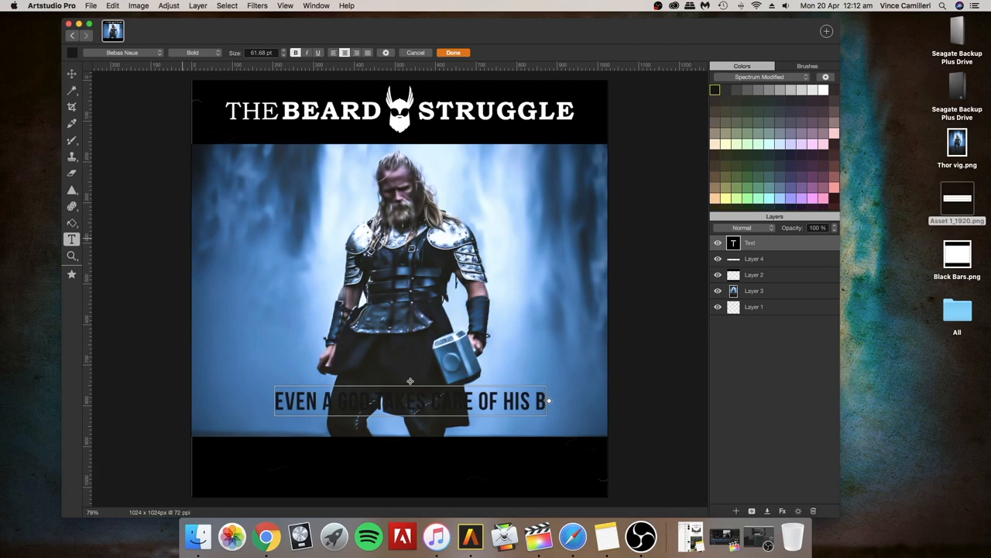
{"action": "type", "text": "EARD"}
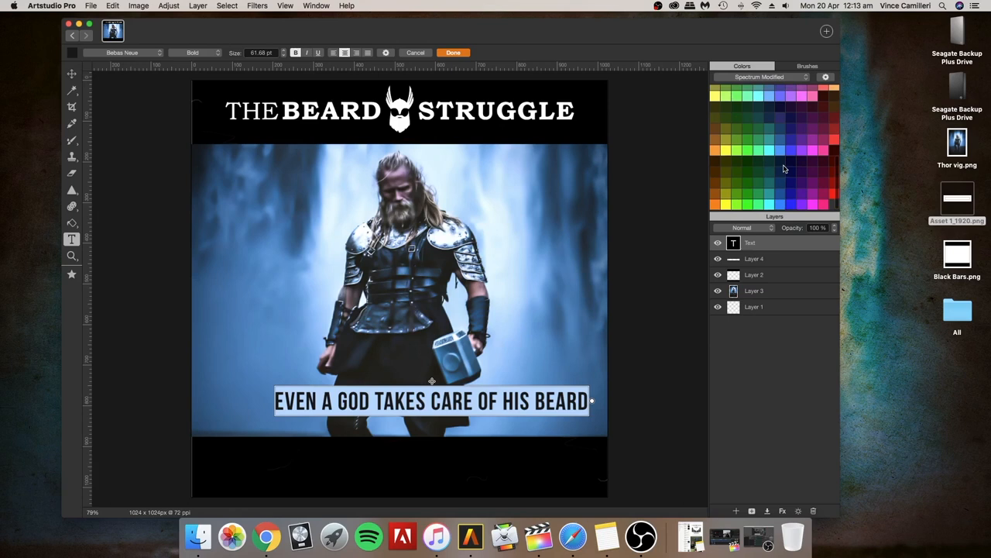
{"action": "left_click", "coordinate": [821, 205]}
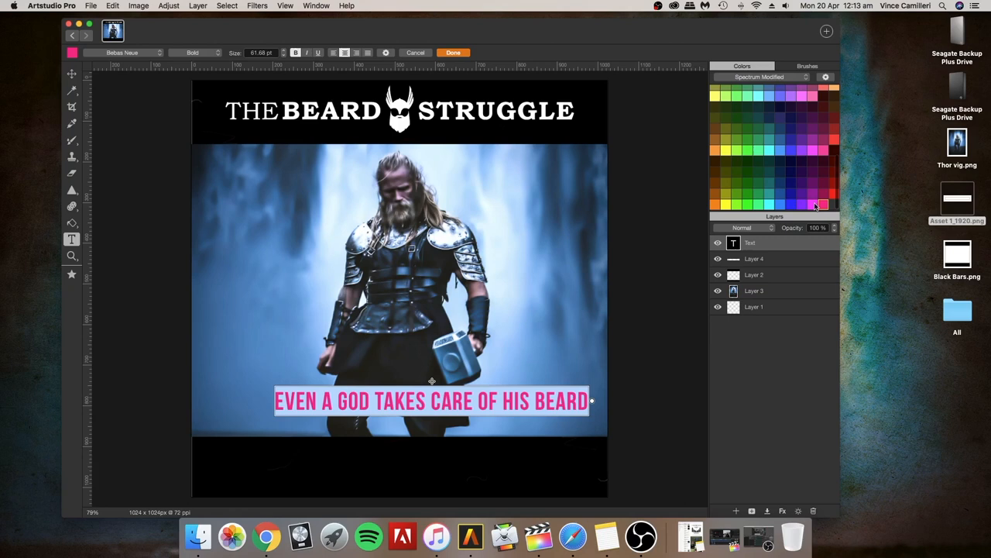
{"action": "left_click", "coordinate": [823, 90]}
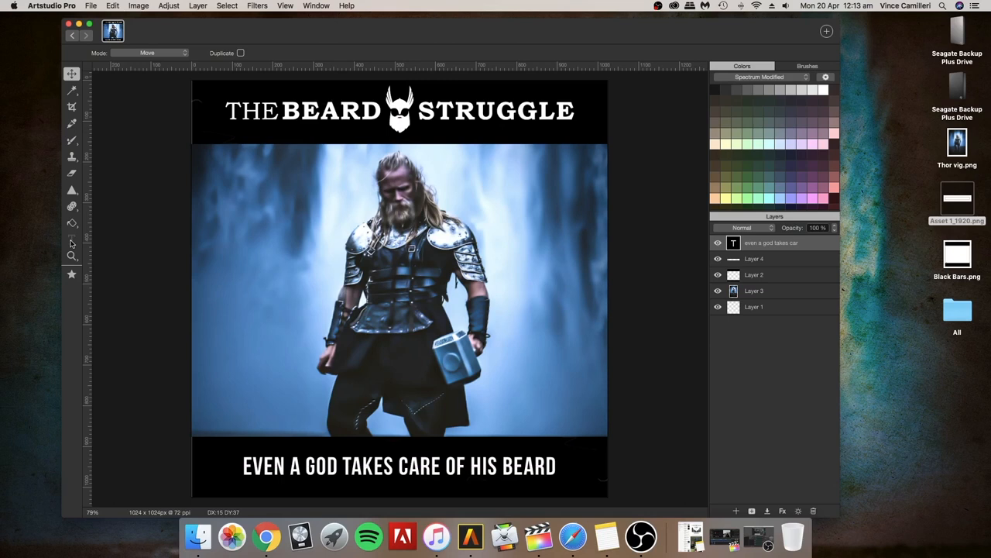
Step: Give the caption a heavier font weight and enlarge it to nearly the full bottom-bar width
{"action": "left_click", "coordinate": [71, 239]}
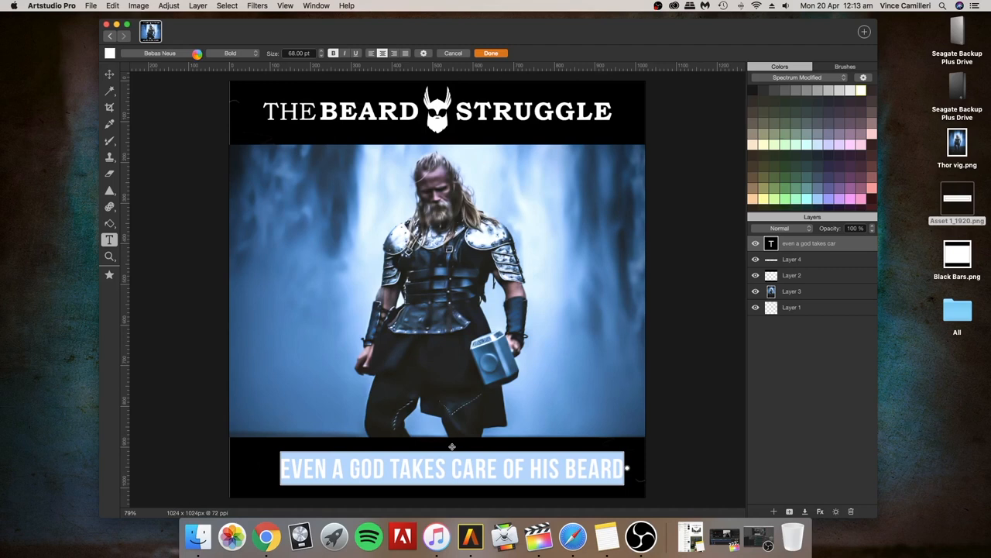
{"action": "left_click", "coordinate": [161, 53]}
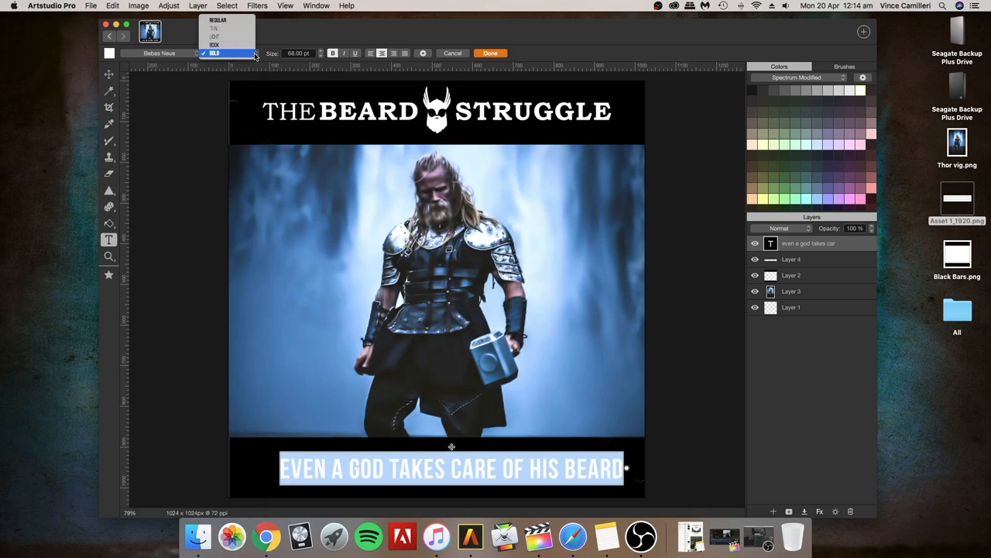
{"action": "left_click", "coordinate": [215, 53]}
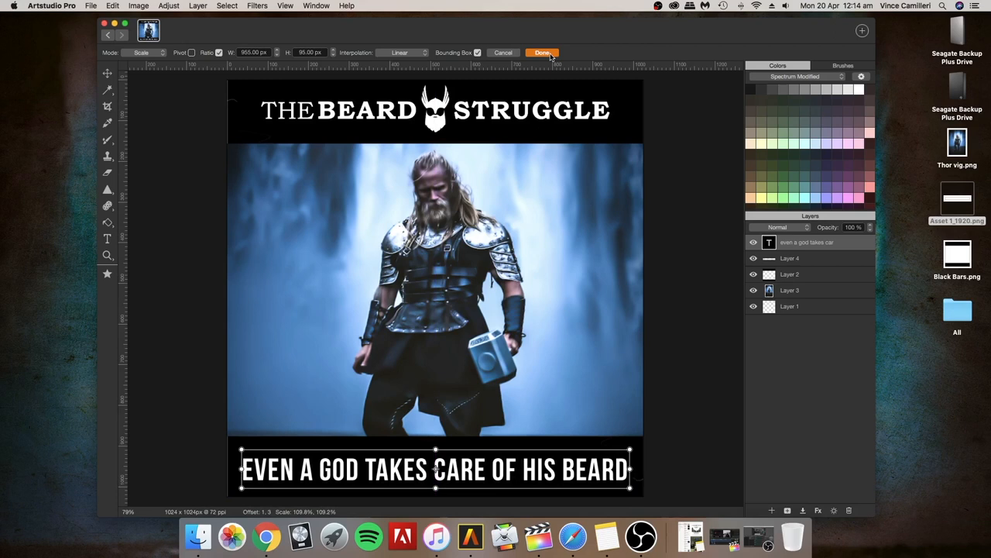
{"action": "left_click", "coordinate": [90, 6]}
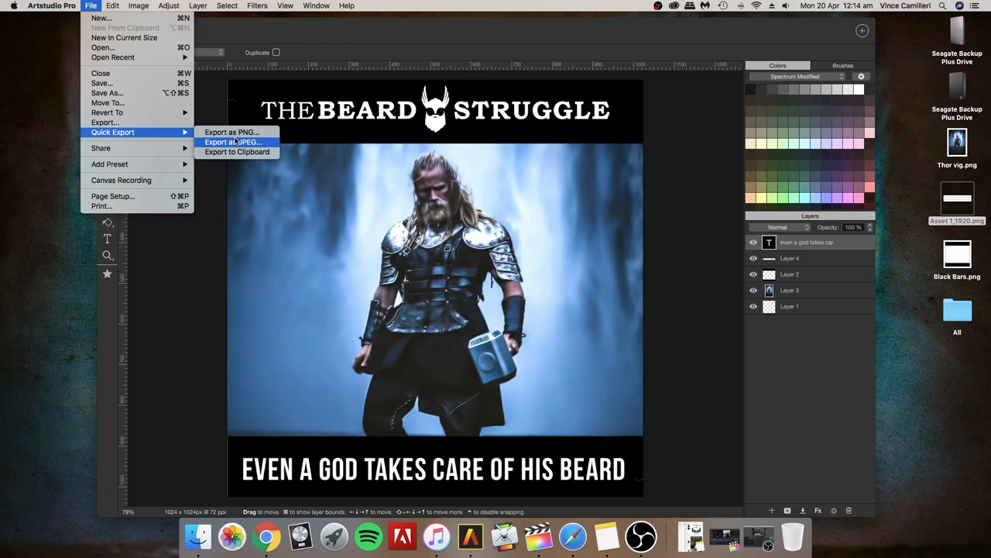
Step: Quick-export the poster as a PNG named 'Thor Rock!' to the Desktop
{"action": "left_click", "coordinate": [233, 143]}
{"action": "type", "text": "Thor Rock!"}
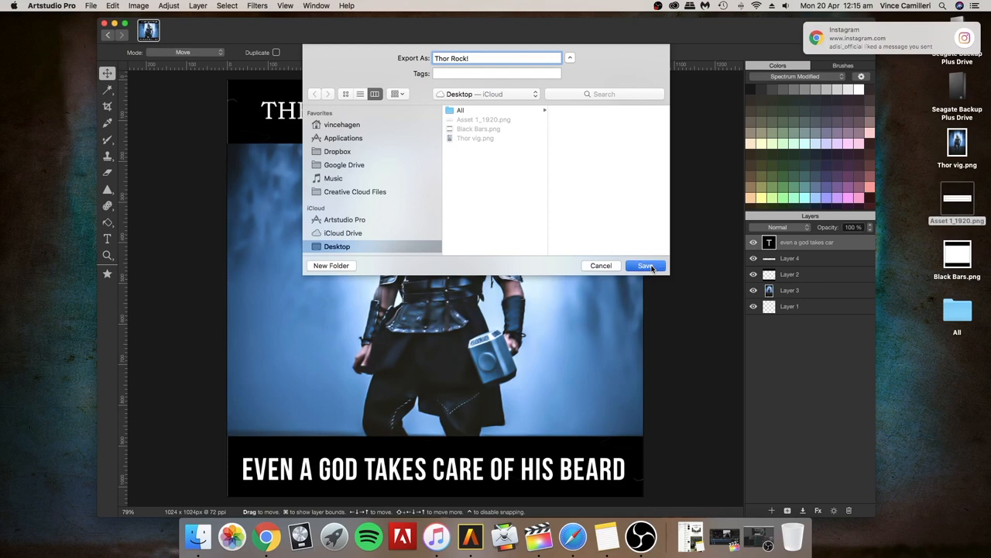
{"action": "left_click", "coordinate": [646, 265]}
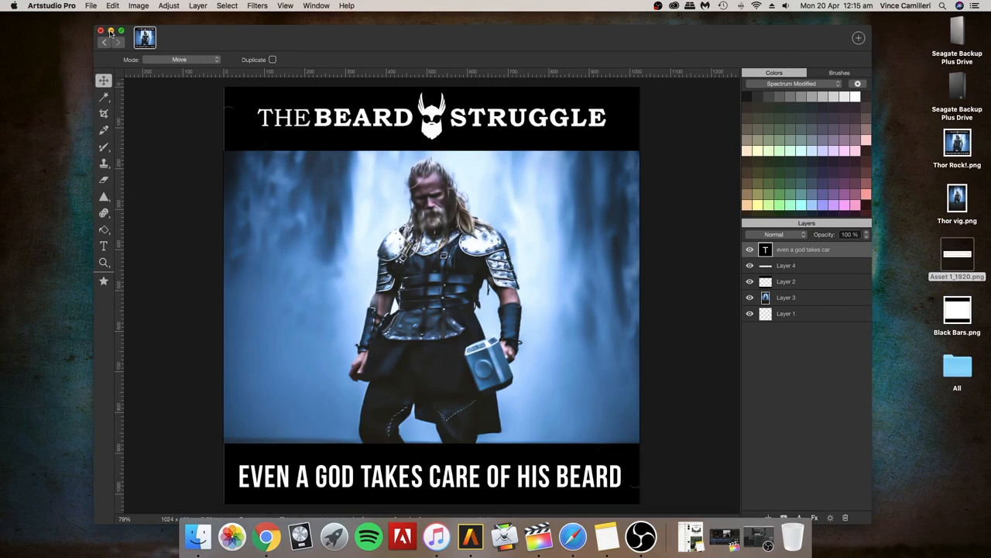